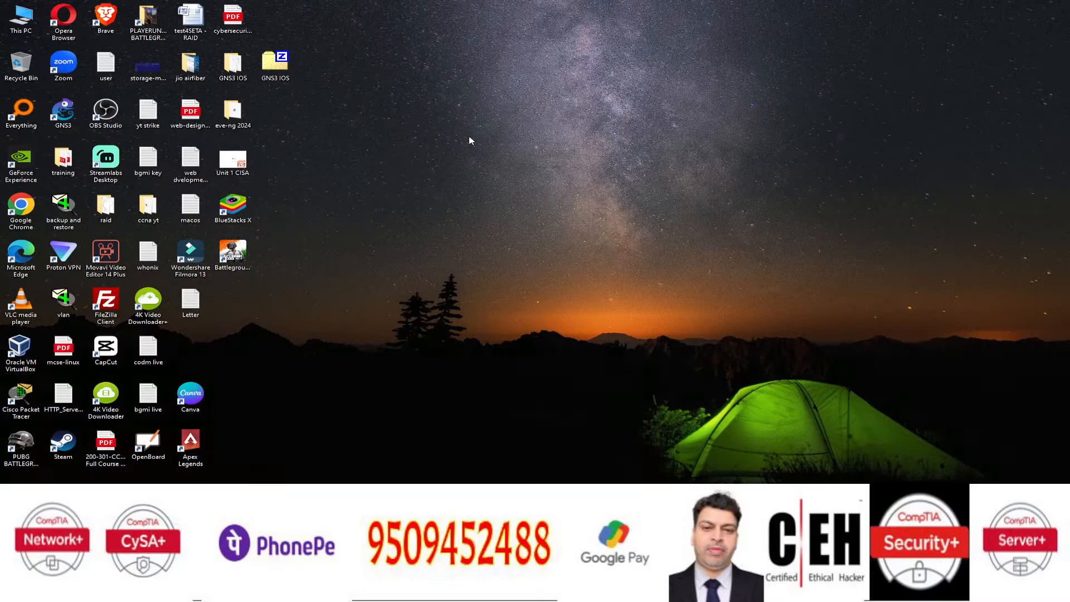
Launch GNS3 from the desktop and create a new project named 'vpcs'.
{"action": "double_click", "coordinate": [62, 111]}
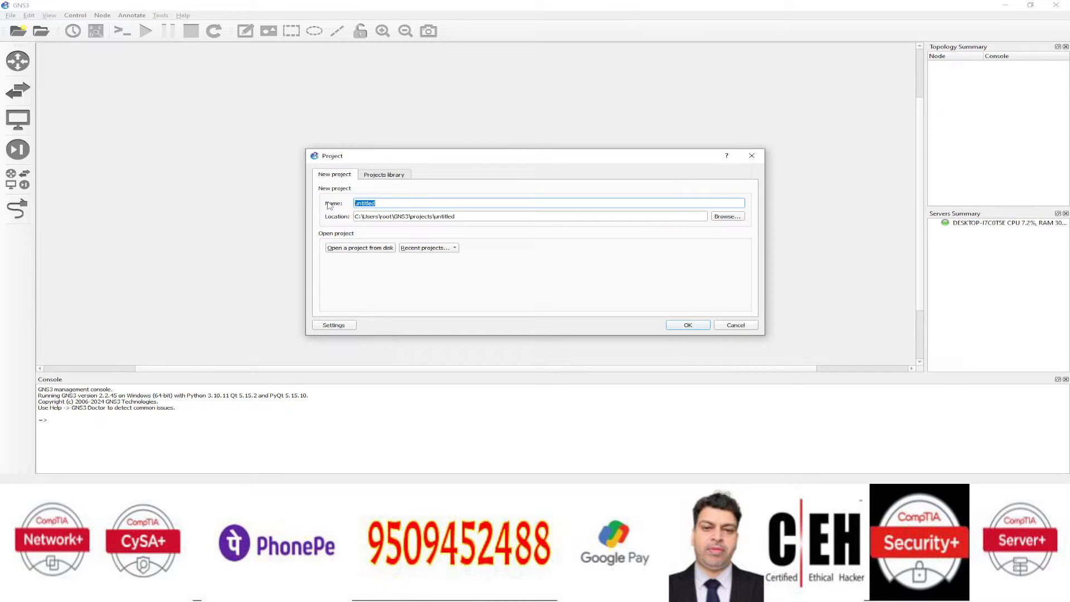
{"action": "type", "text": "vpcs"}
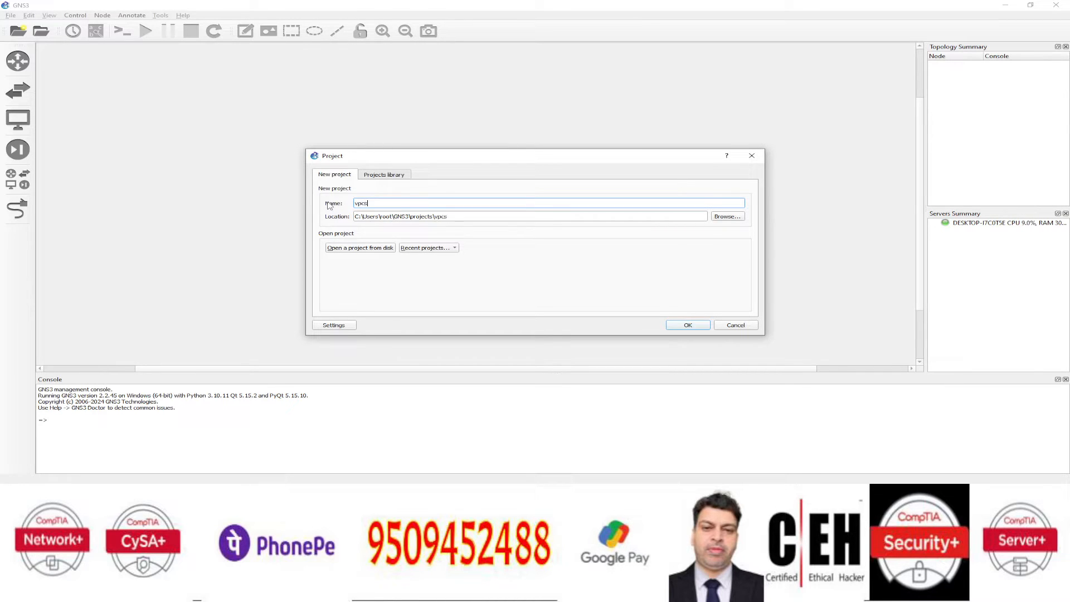
{"action": "left_click", "coordinate": [687, 325]}
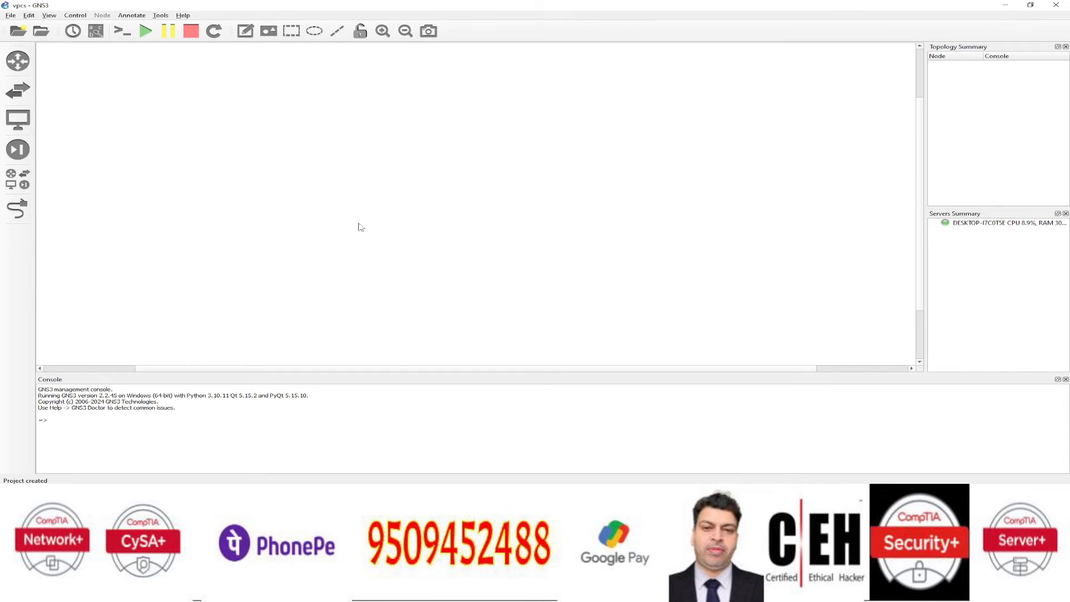
Place a c7200 router (R1) and an Ethernet switch on the canvas, then rearrange the nodes.
{"action": "left_click", "coordinate": [18, 60]}
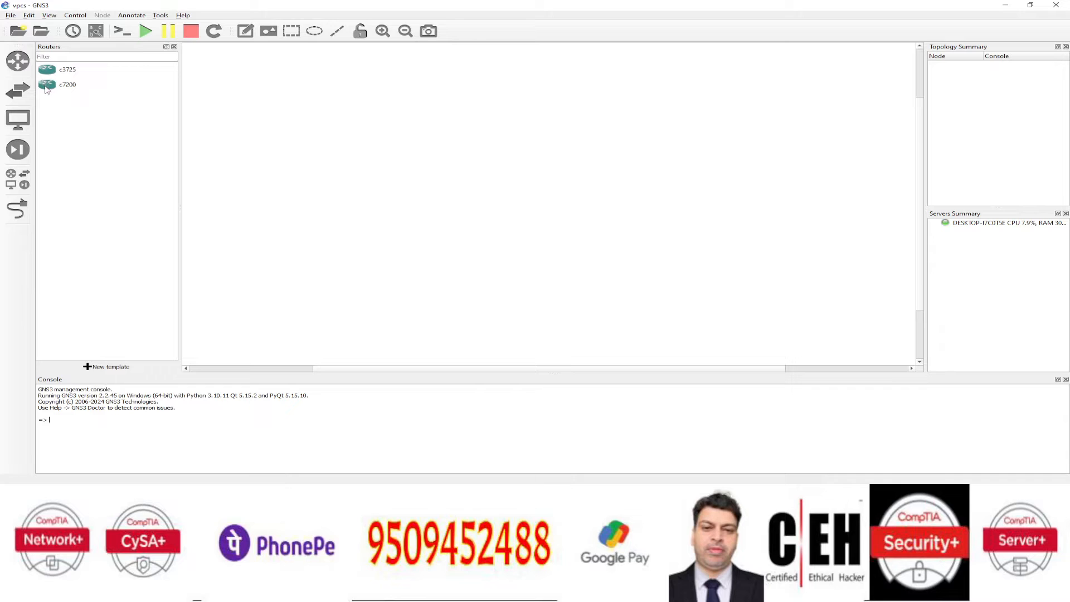
{"action": "left_click_drag", "start_coordinate": [67, 84], "coordinate": [456, 164]}
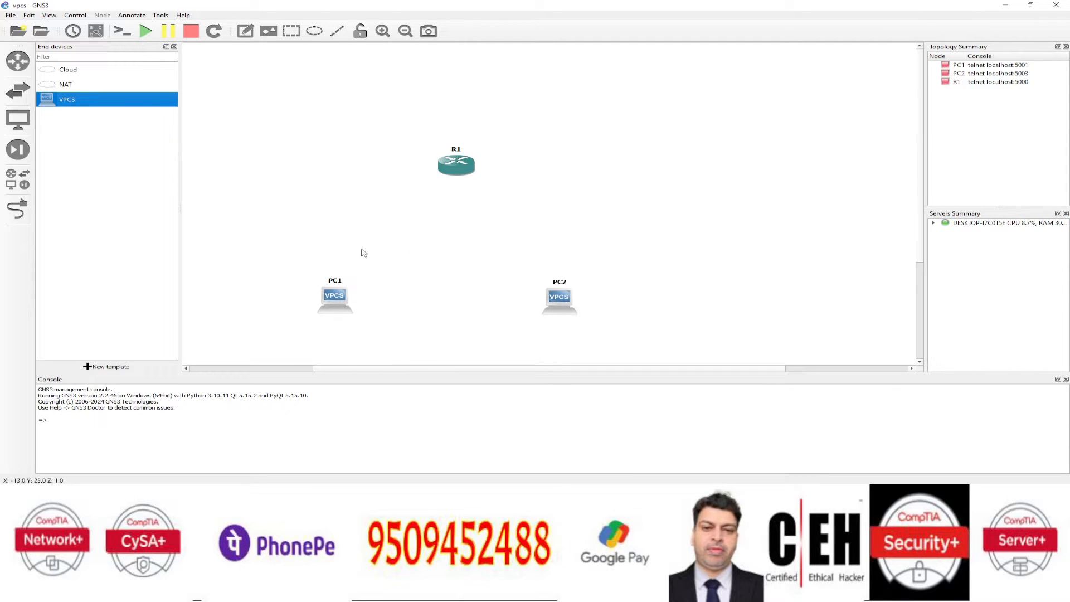
{"action": "mouse_move", "coordinate": [17, 89]}
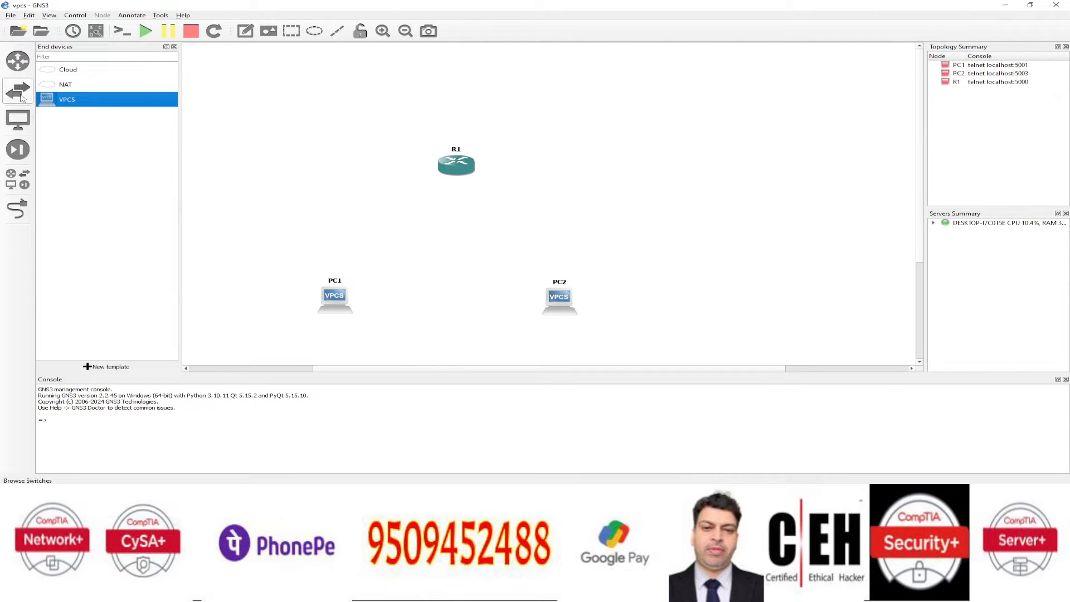
{"action": "left_click", "coordinate": [17, 61]}
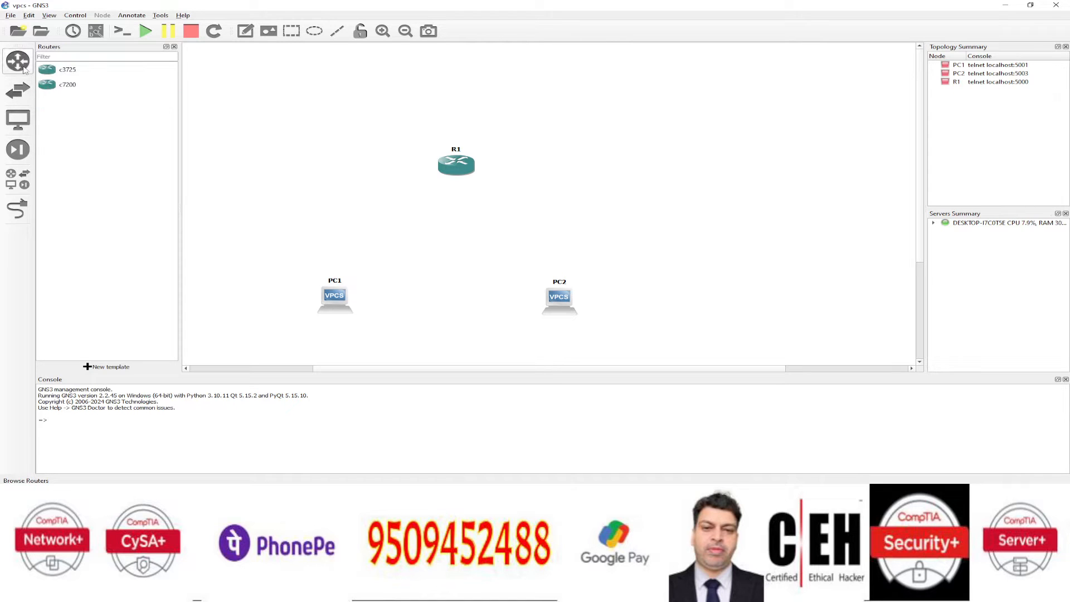
{"action": "left_click", "coordinate": [18, 90]}
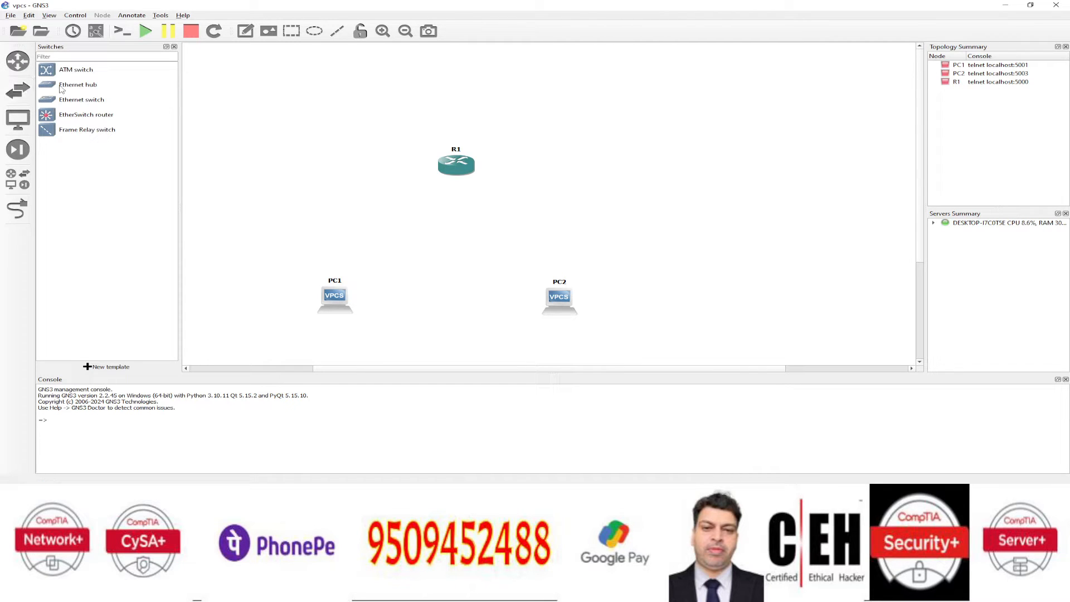
{"action": "left_click_drag", "start_coordinate": [81, 99], "coordinate": [414, 234]}
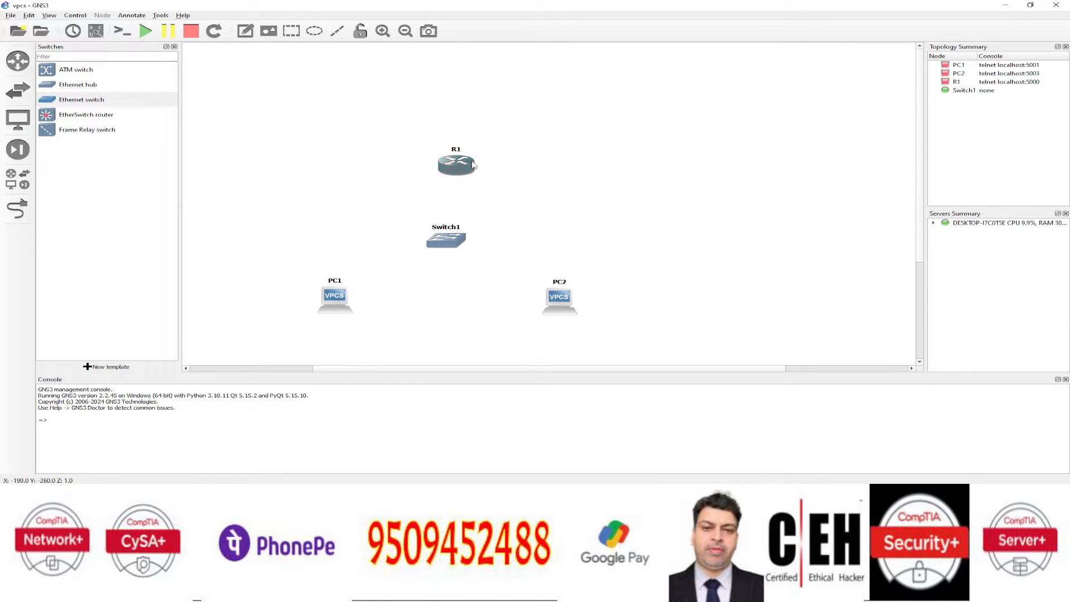
{"action": "left_click_drag", "start_coordinate": [455, 164], "coordinate": [434, 100]}
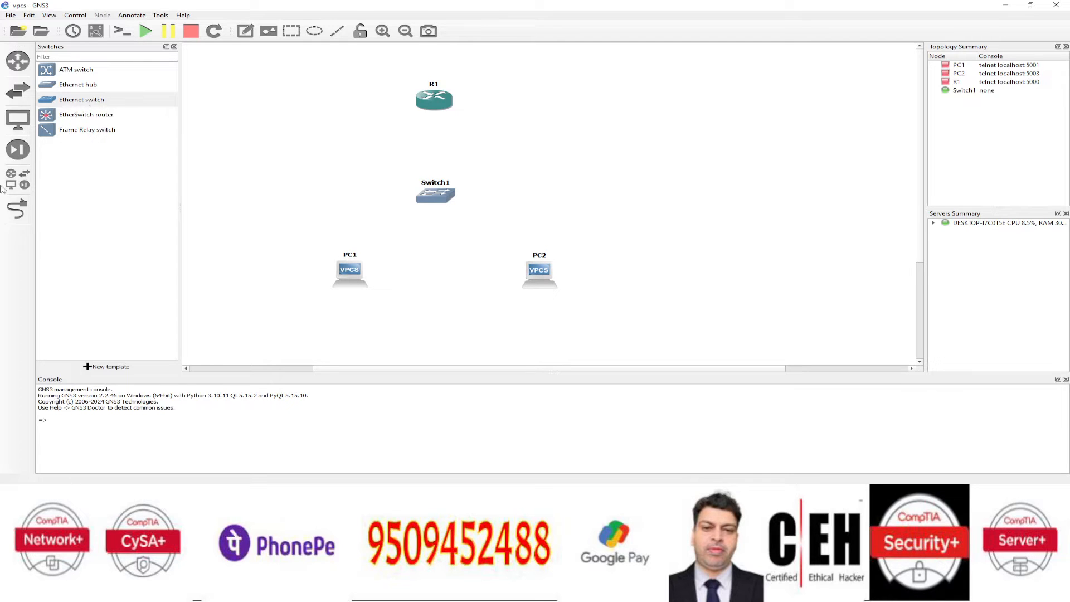
Use the Add a link tool to cable R1 and PC2 to Switch1.
{"action": "left_click", "coordinate": [433, 97]}
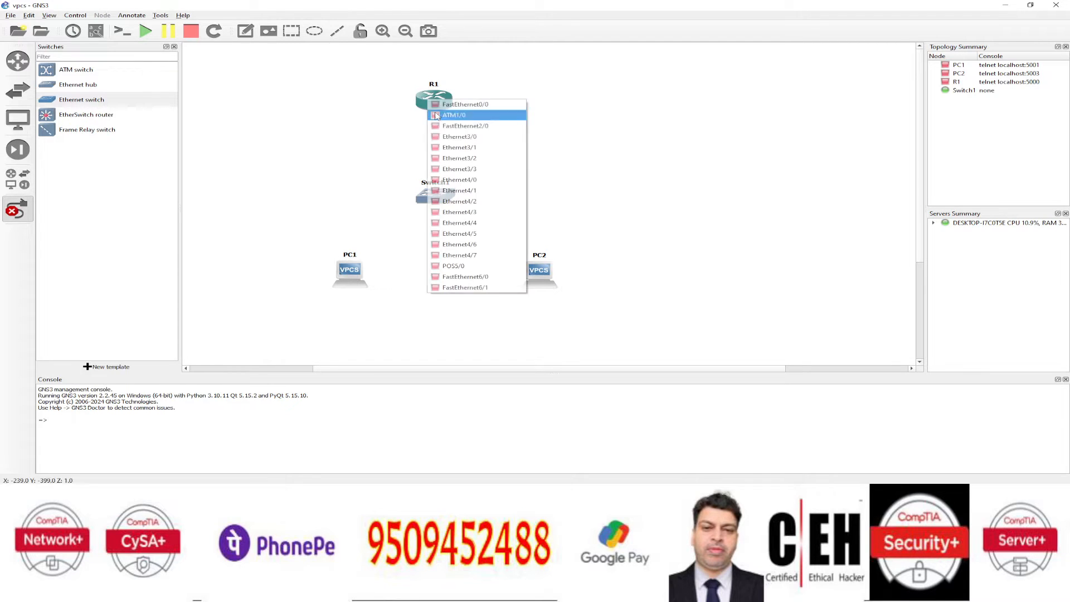
{"action": "left_click", "coordinate": [465, 104]}
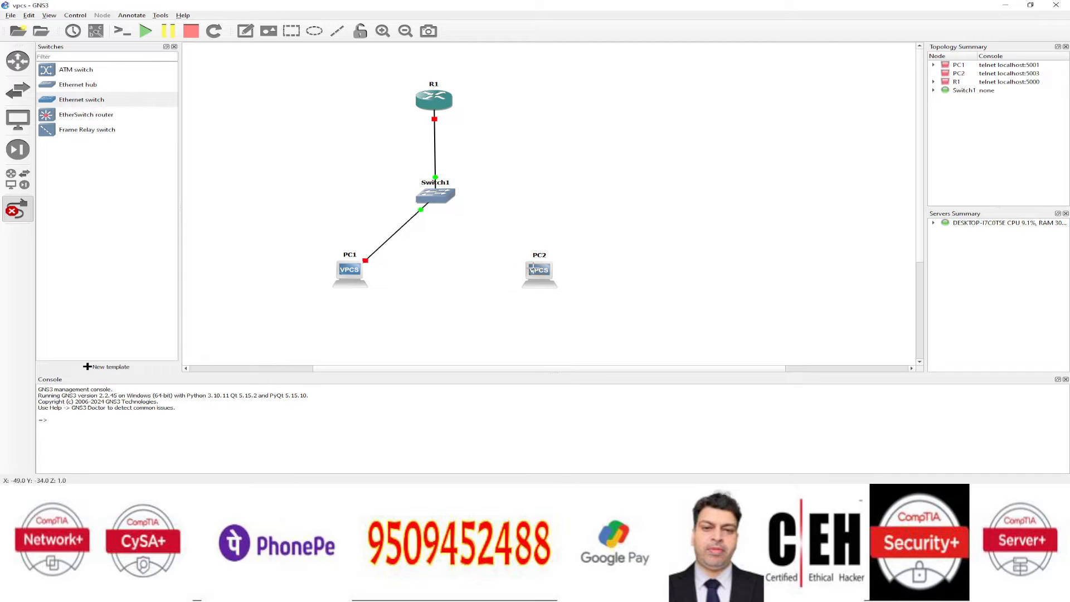
{"action": "left_click", "coordinate": [435, 196]}
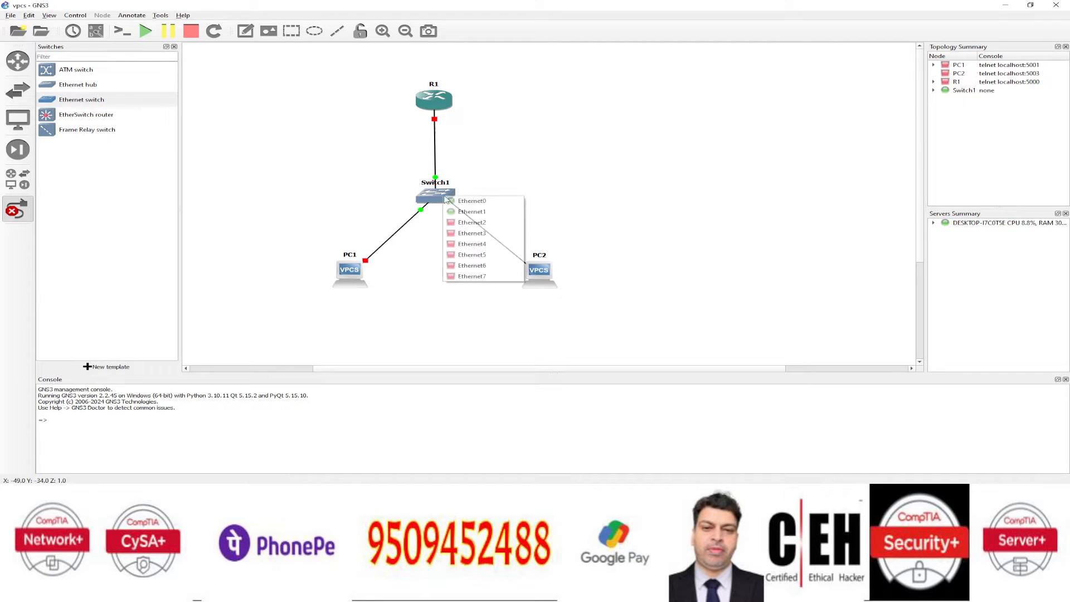
{"action": "left_click", "coordinate": [471, 222]}
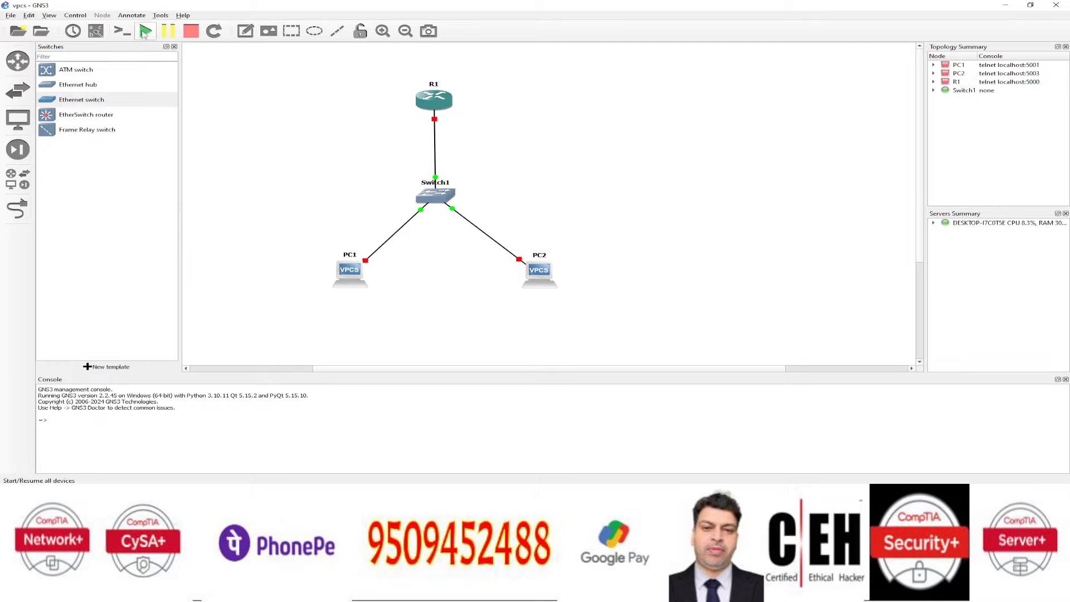
{"action": "mouse_move", "coordinate": [146, 31]}
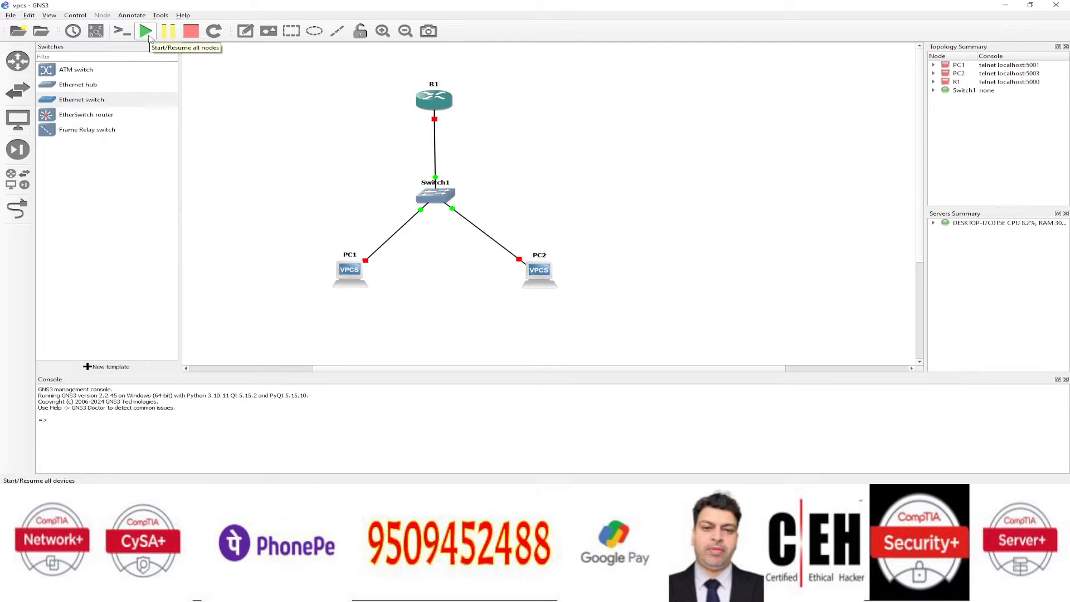
Start all nodes in the topology and confirm the prompt.
{"action": "left_click", "coordinate": [144, 31]}
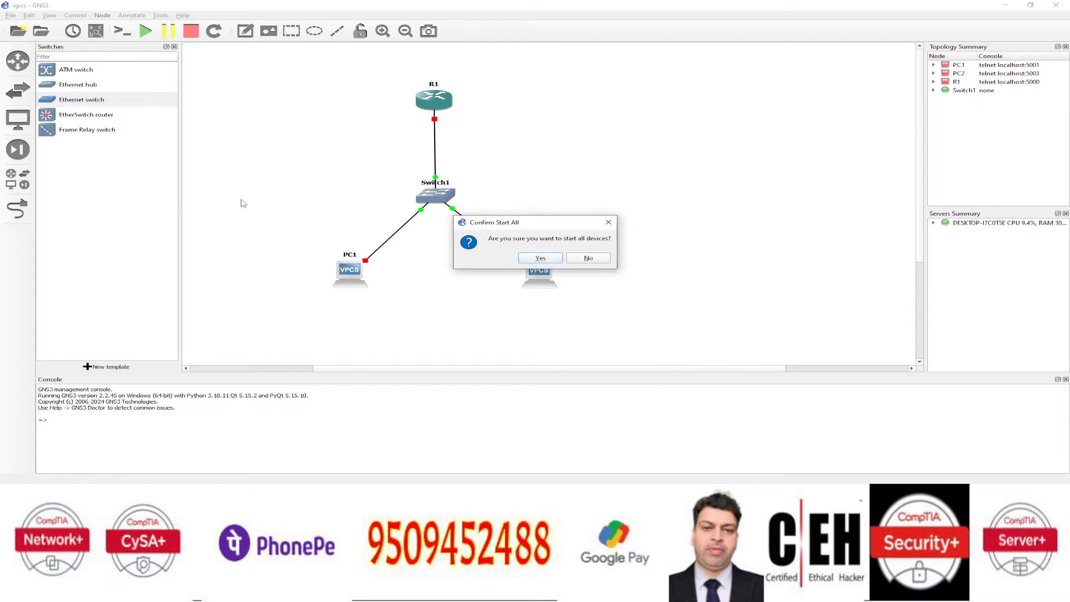
{"action": "left_click", "coordinate": [539, 258]}
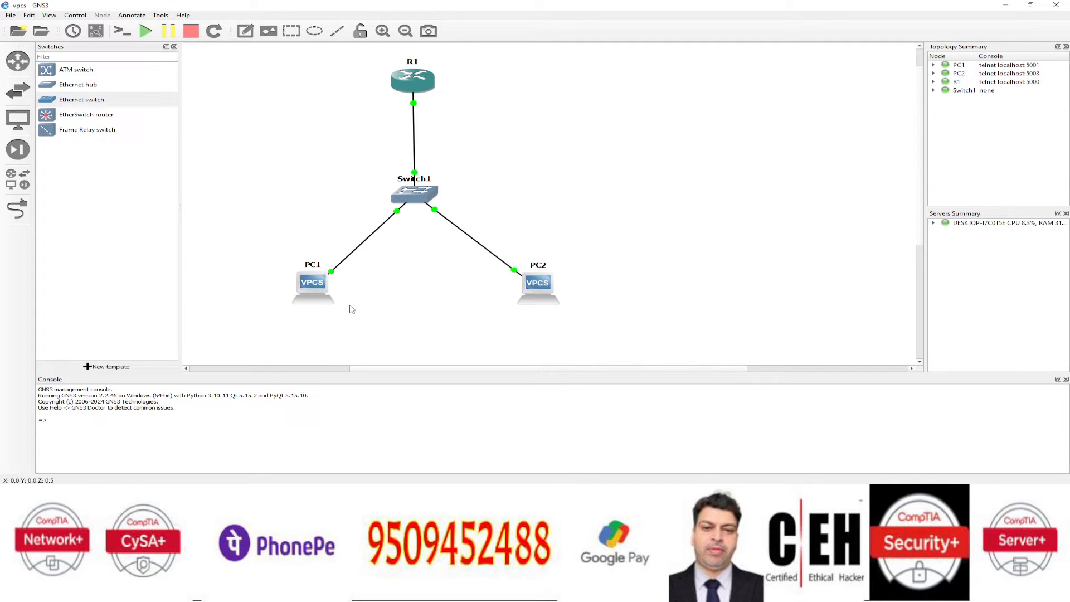
{"action": "mouse_move", "coordinate": [305, 154]}
{"action": "type", "text": "192.168.1.1"}
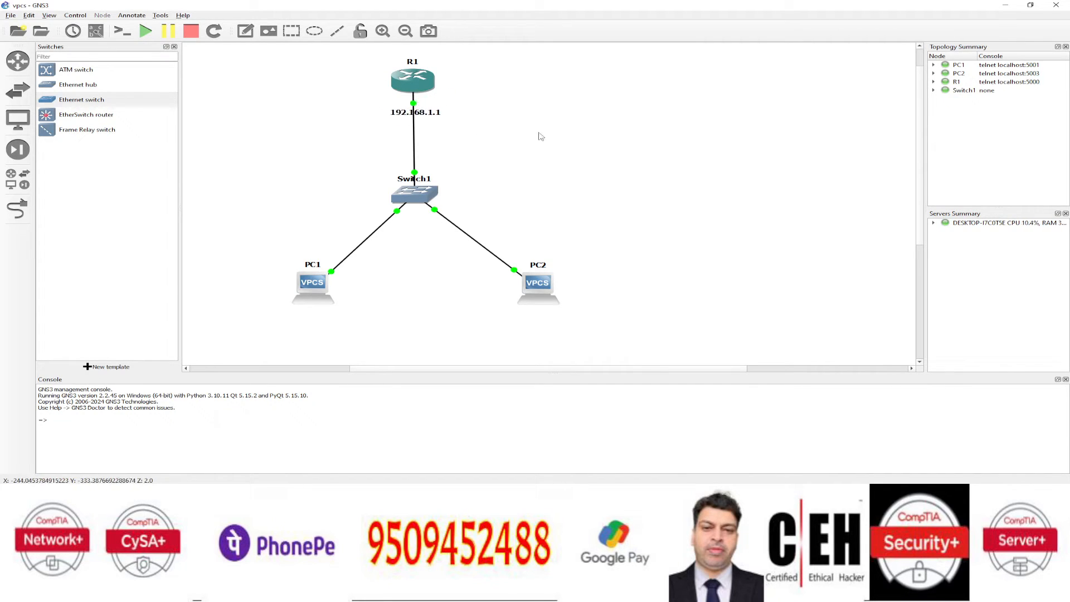
Add text notes 192.168.1.2 under PC1 and 192.168.1.3 under PC2.
{"action": "left_click", "coordinate": [191, 31]}
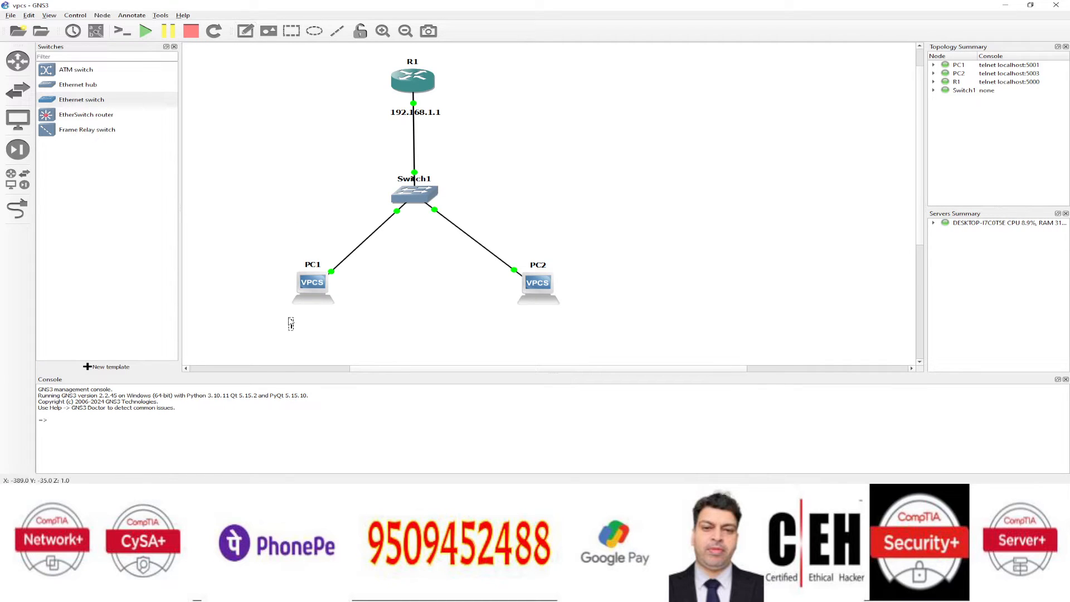
{"action": "type", "text": "192.168.1.2"}
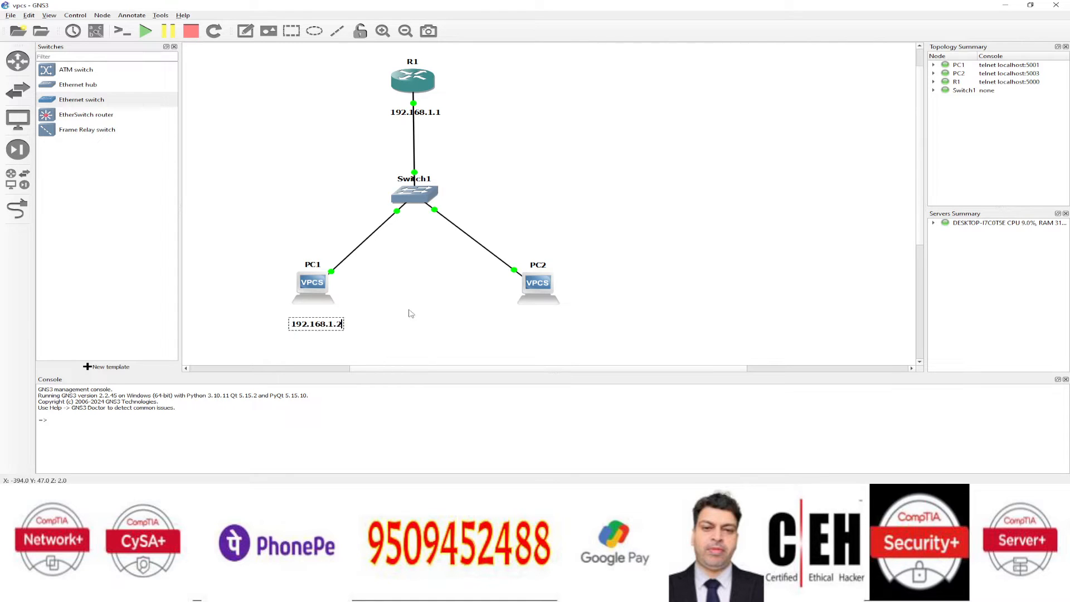
{"action": "left_click", "coordinate": [245, 30]}
{"action": "type", "text": "192.168.1.3"}
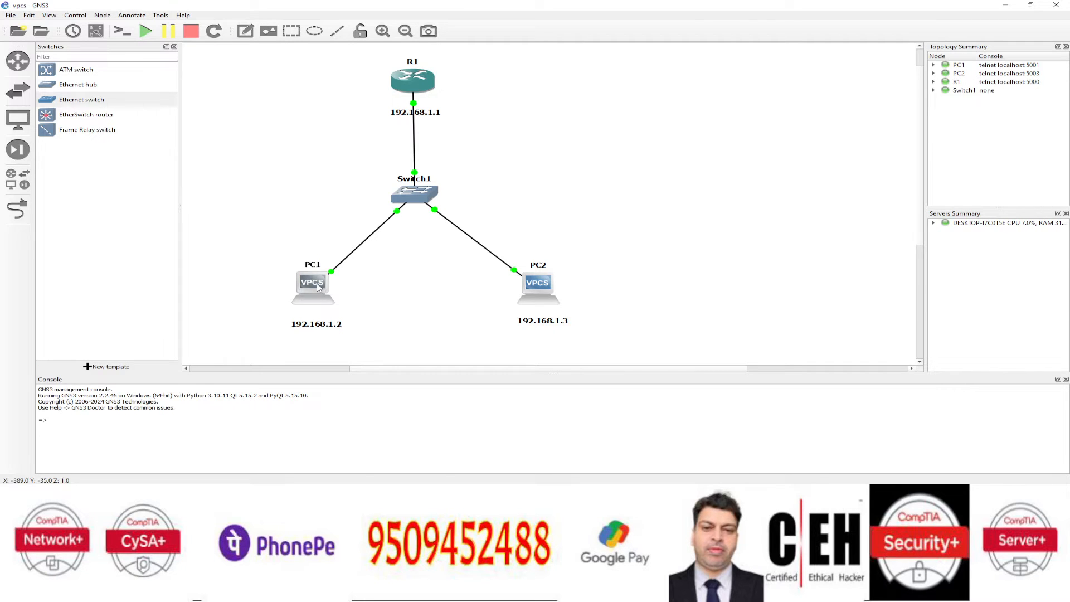
Open PC1's console and run 'ip 192.168.1.2 255.255.255.0 192.168.1.1'.
{"action": "right_click", "coordinate": [312, 283]}
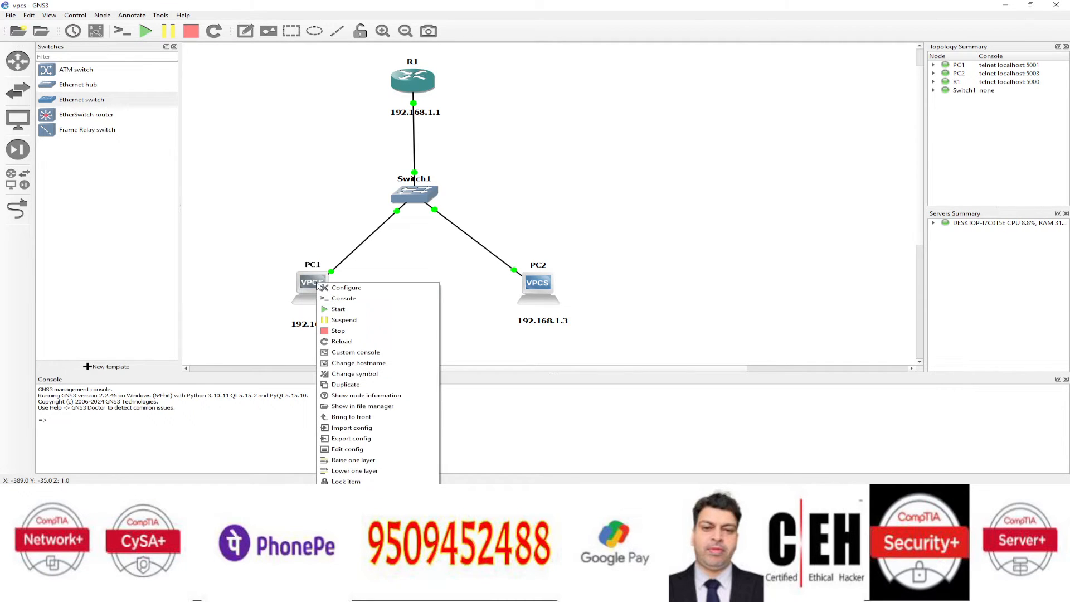
{"action": "mouse_move", "coordinate": [346, 287]}
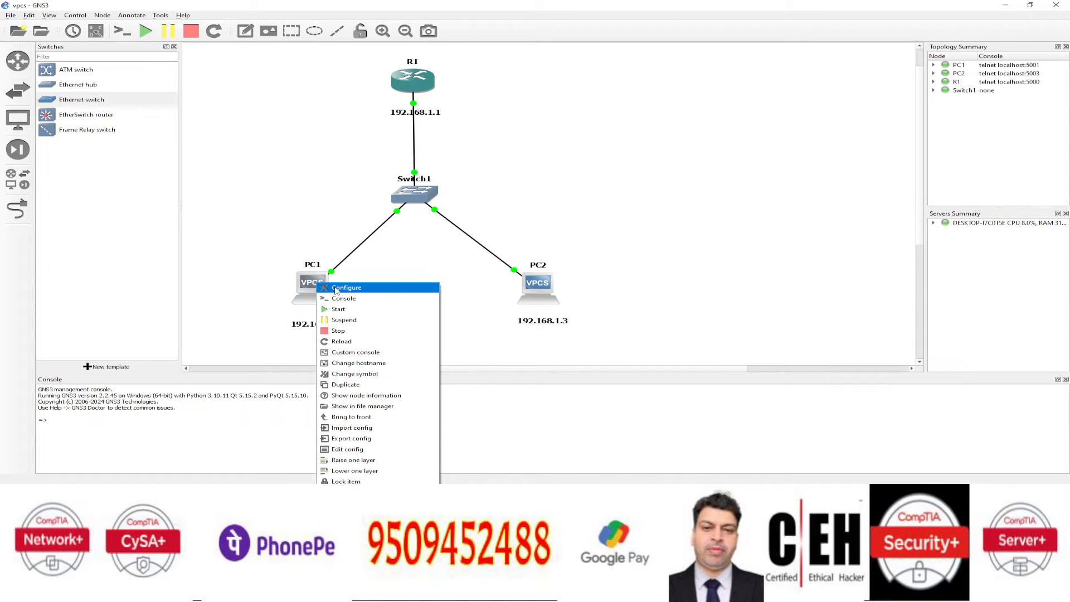
{"action": "mouse_move", "coordinate": [344, 298]}
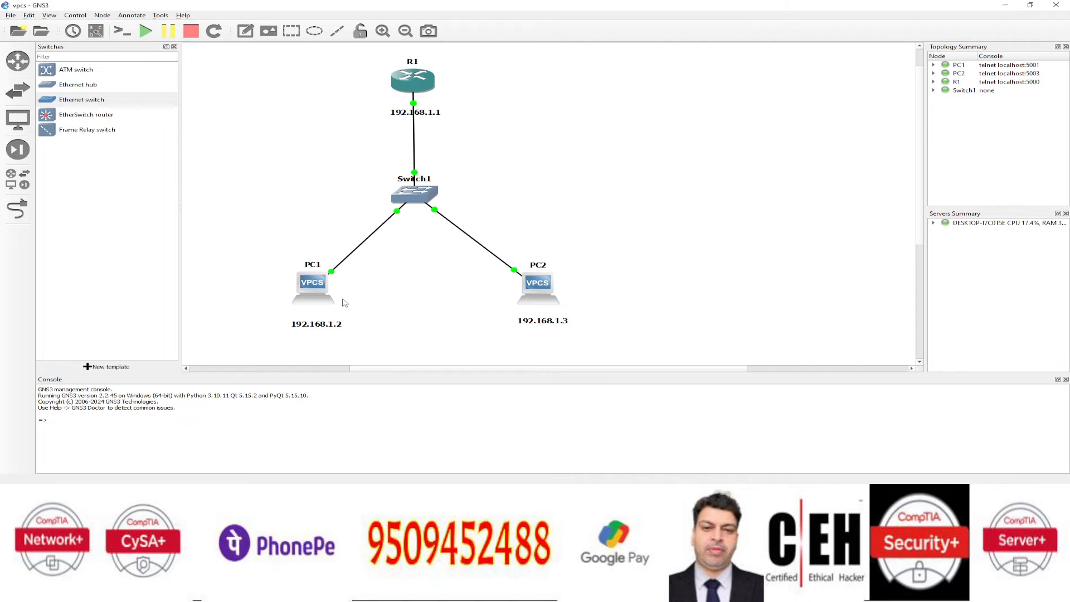
{"action": "double_click", "coordinate": [312, 282]}
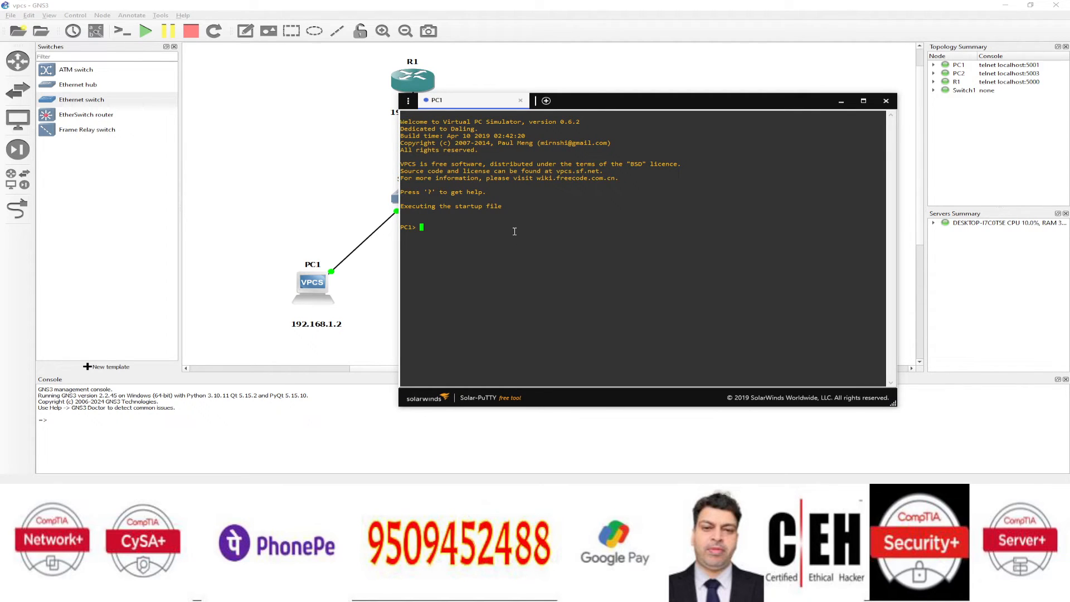
{"action": "type", "text": "ip"}
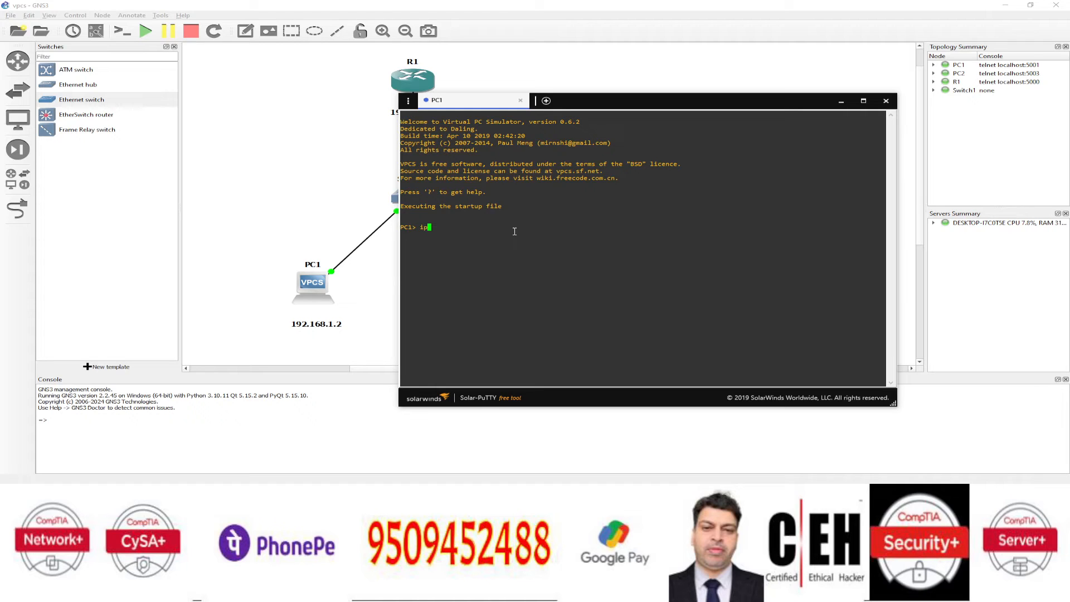
{"action": "type", "text": "192"}
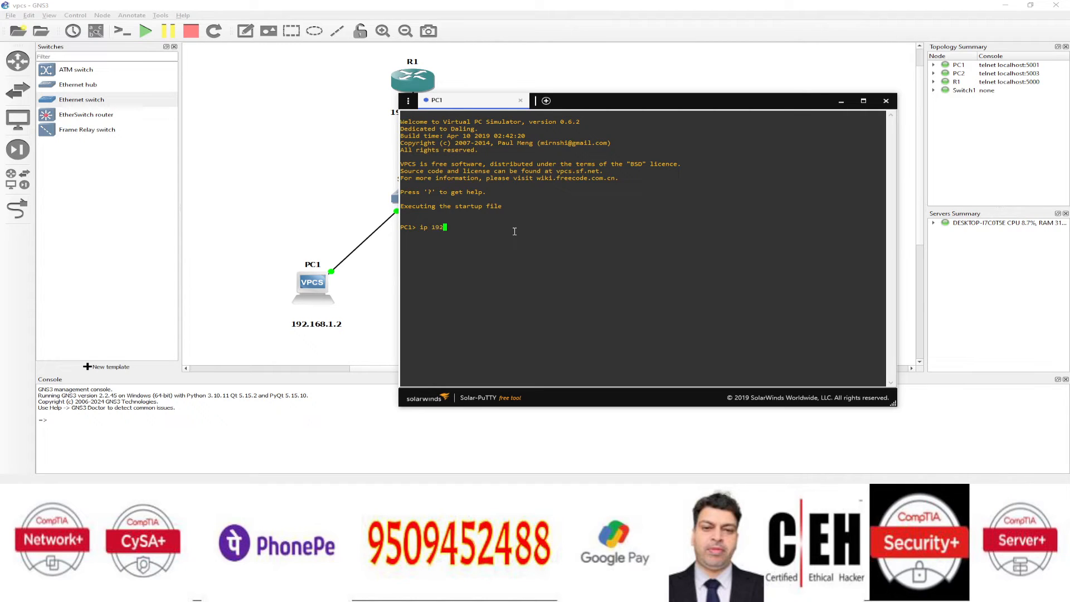
{"action": "type", "text": "."}
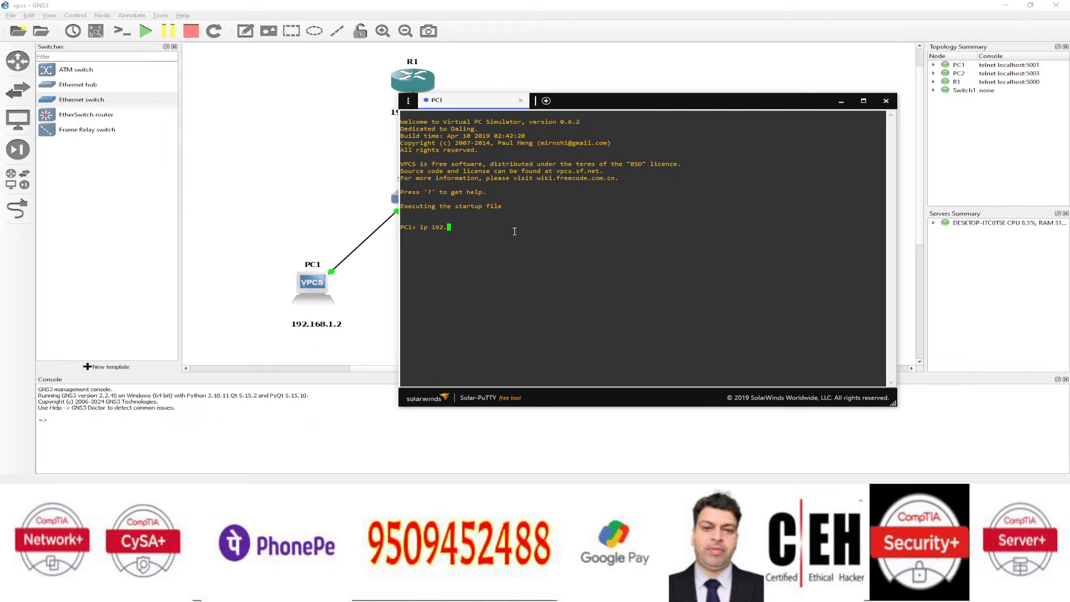
{"action": "type", "text": "168.1."}
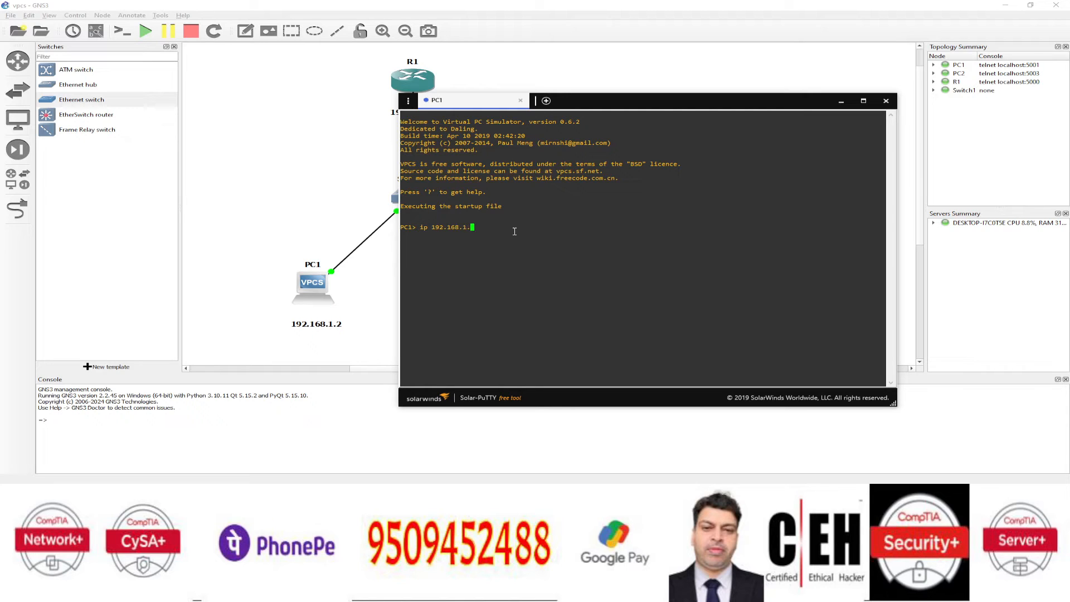
{"action": "type", "text": "2"}
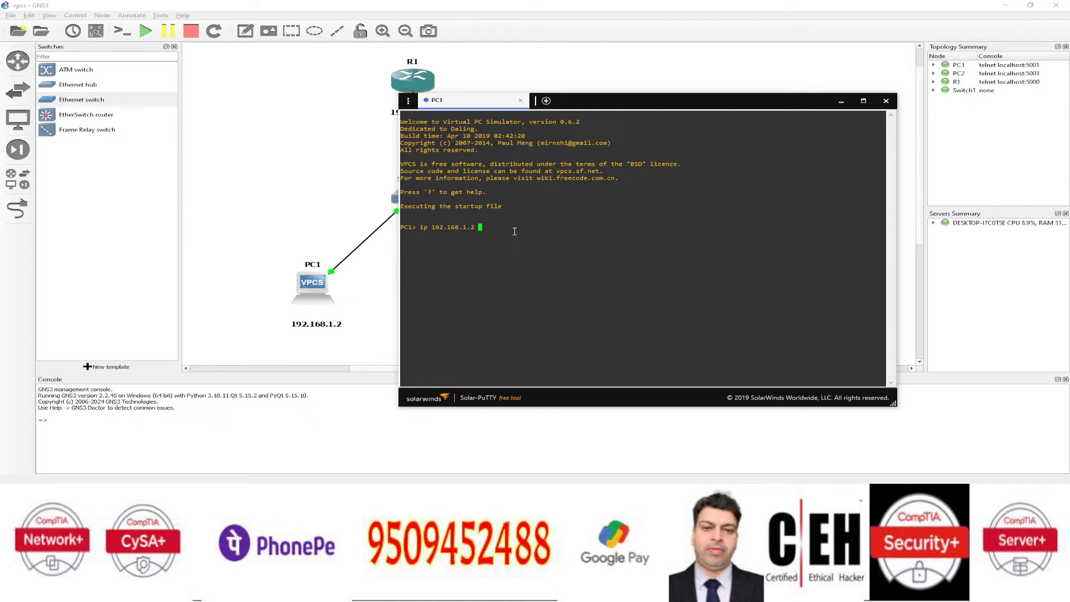
{"action": "type", "text": "255"}
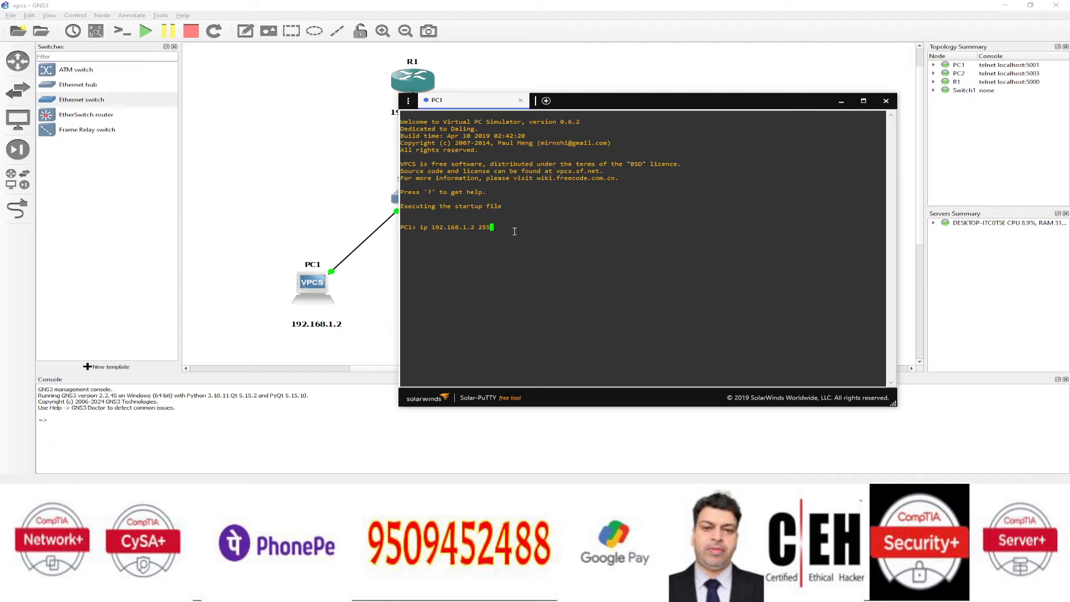
{"action": "type", "text": ".255.255.0"}
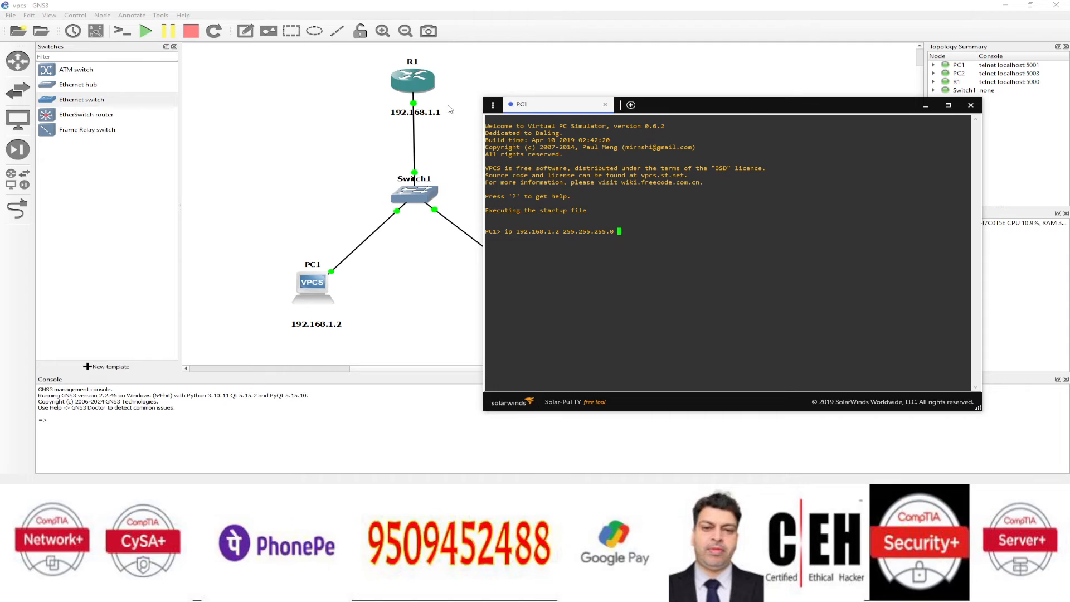
{"action": "type", "text": "192.168"}
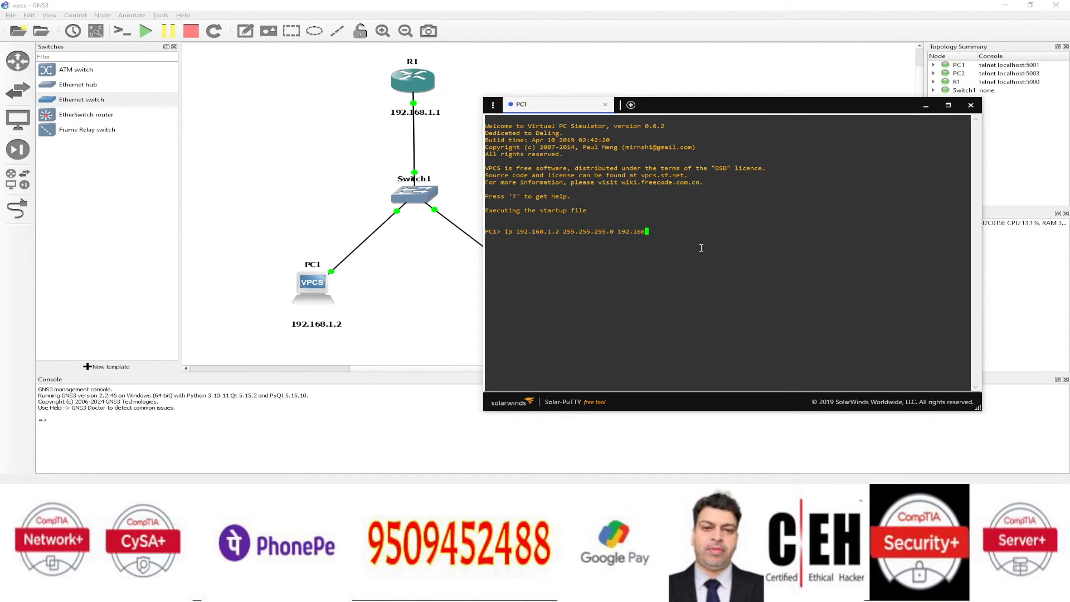
{"action": "type", "text": ".1.1"}
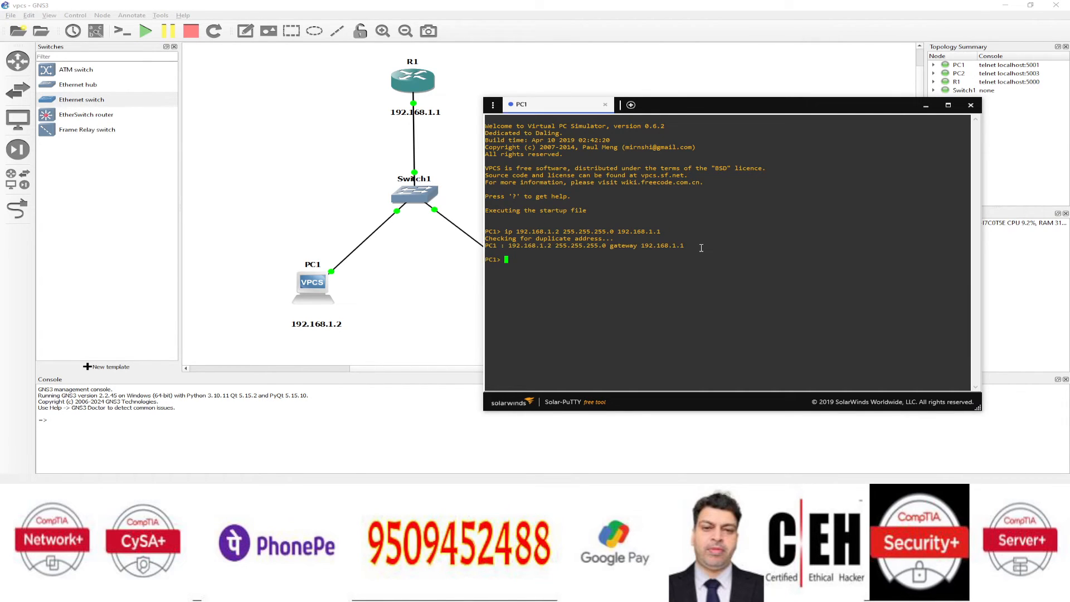
Run 'show ip' on PC1 and highlight the MAC address in the output.
{"action": "type", "text": "show ip"}
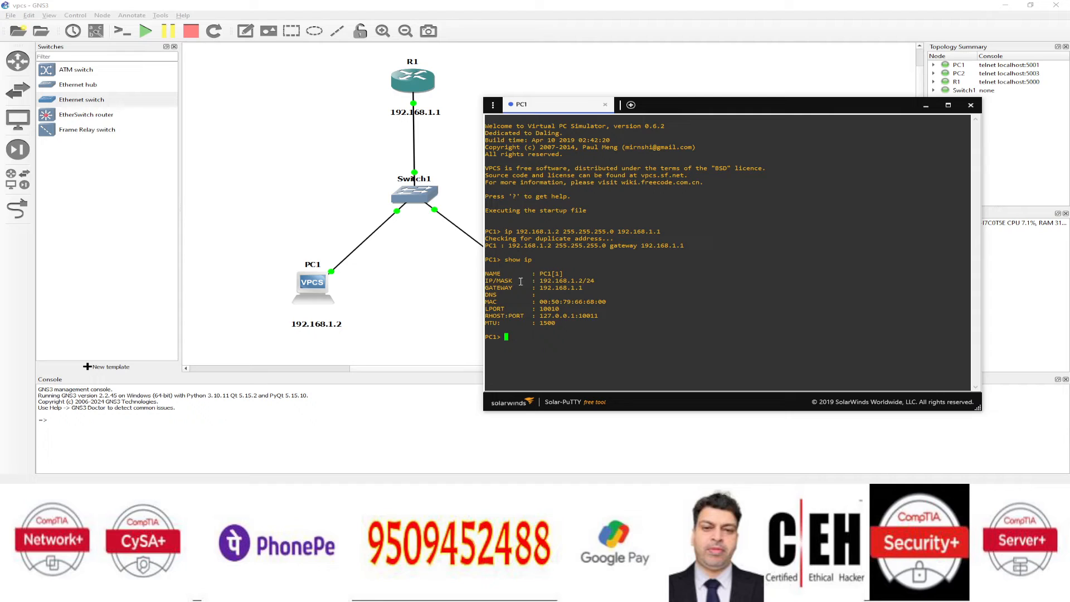
{"action": "left_click_drag", "start_coordinate": [537, 281], "coordinate": [580, 280]}
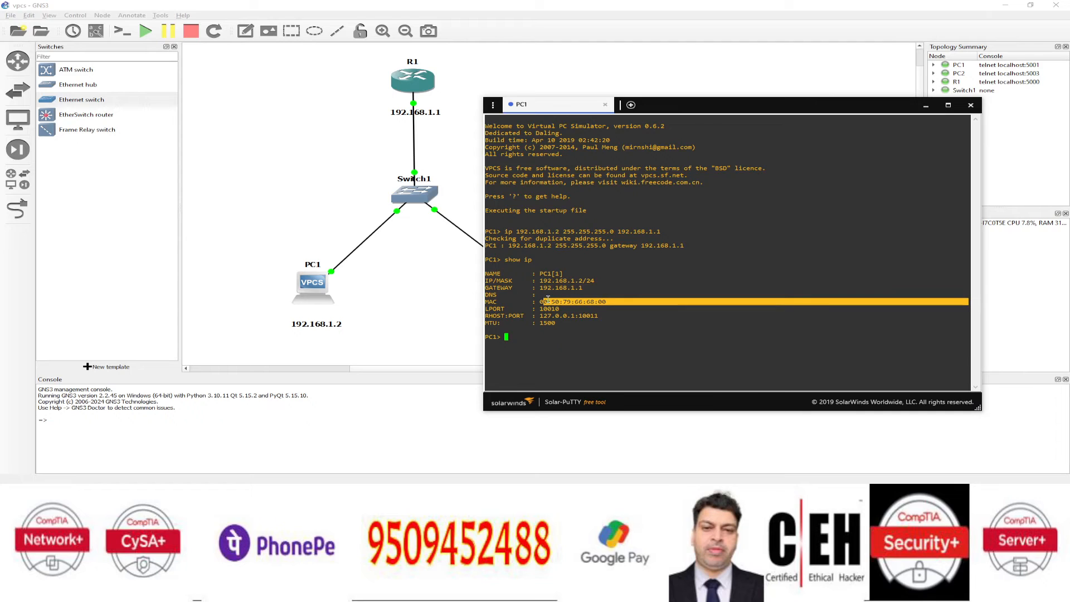
{"action": "left_click", "coordinate": [575, 342]}
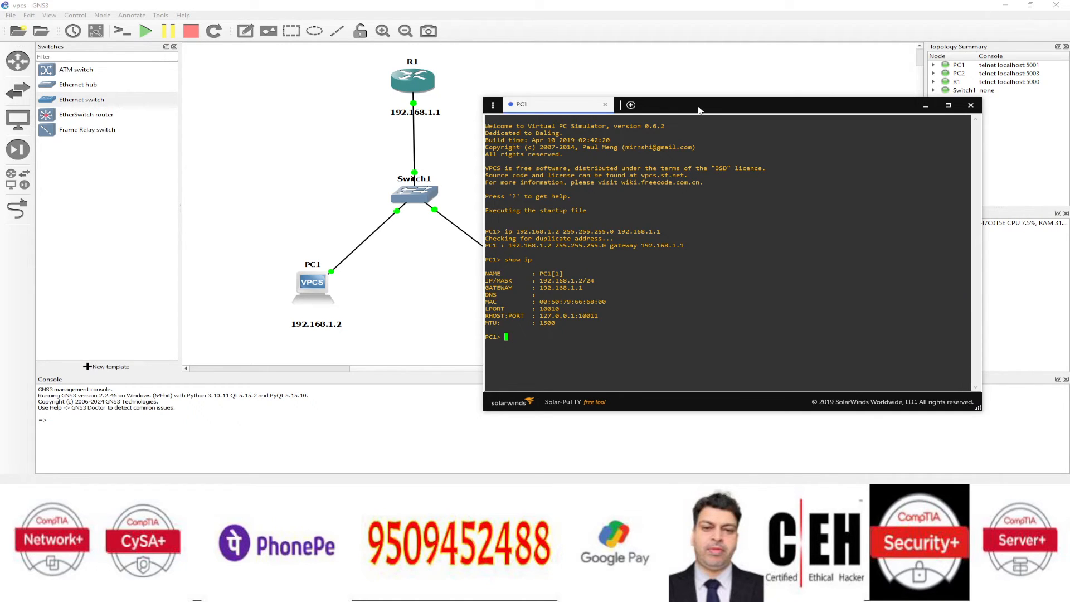
Open PC2's console and run 'ip 192.168.1.3 255.255.255.0 192.168.1.1'.
{"action": "right_click", "coordinate": [537, 282]}
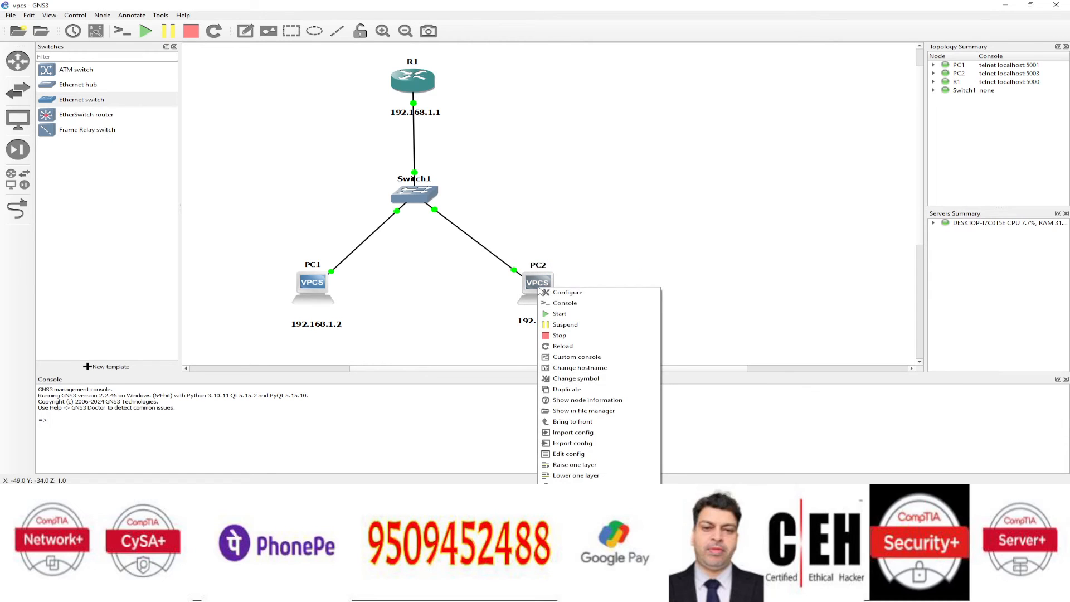
{"action": "mouse_move", "coordinate": [559, 335]}
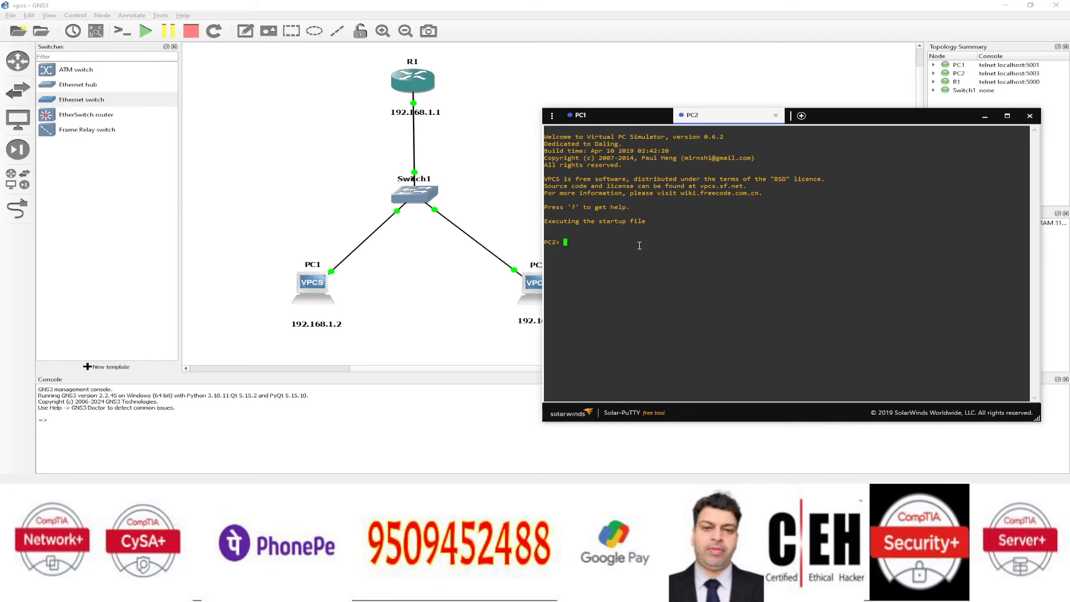
{"action": "type", "text": "s"}
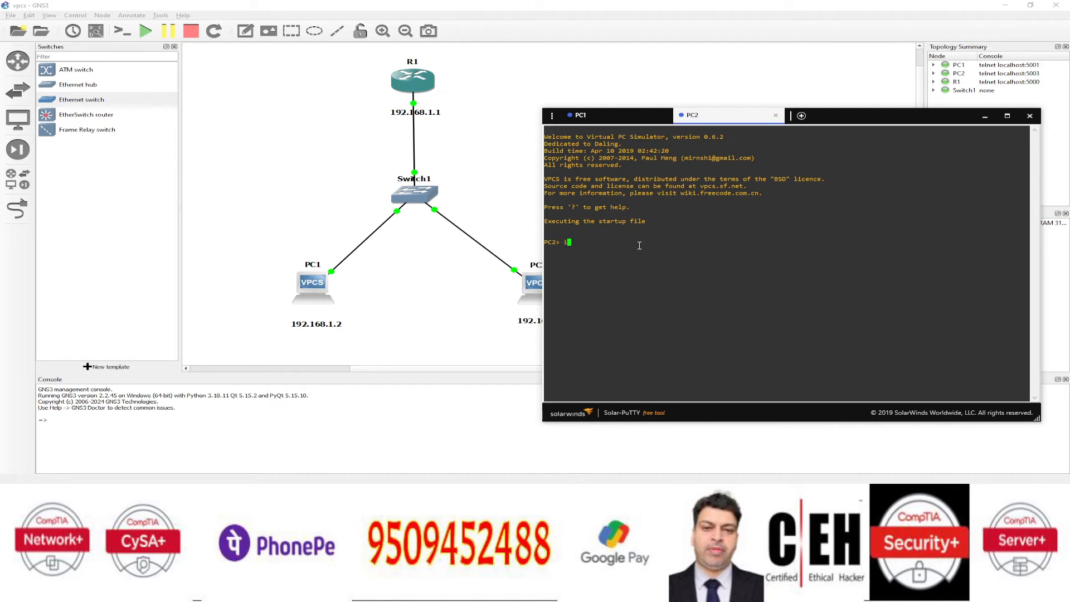
{"action": "type", "text": "ip 192"}
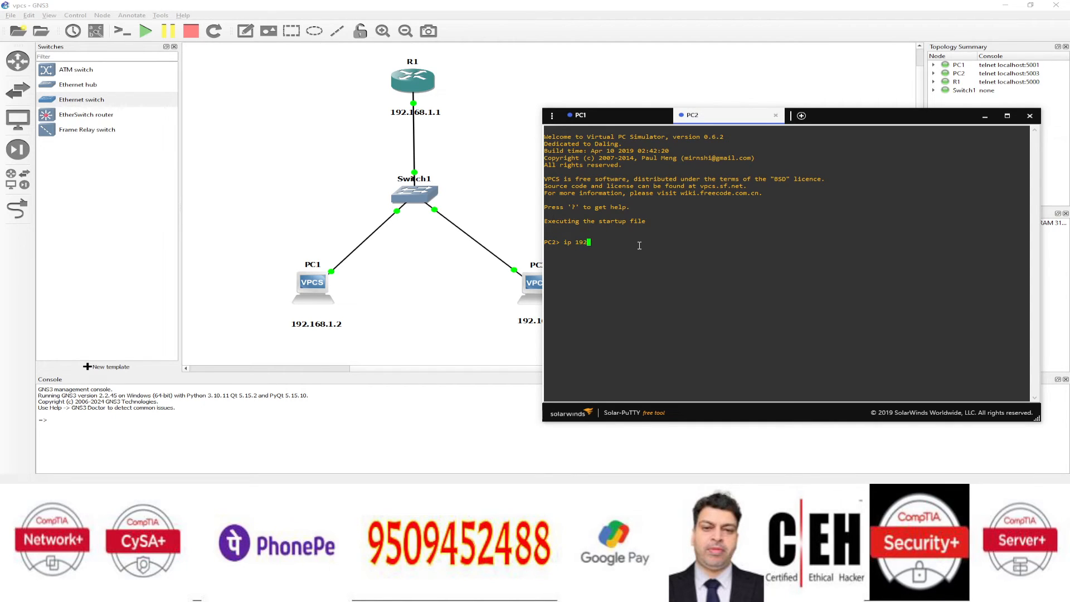
{"action": "type", "text": ".168"}
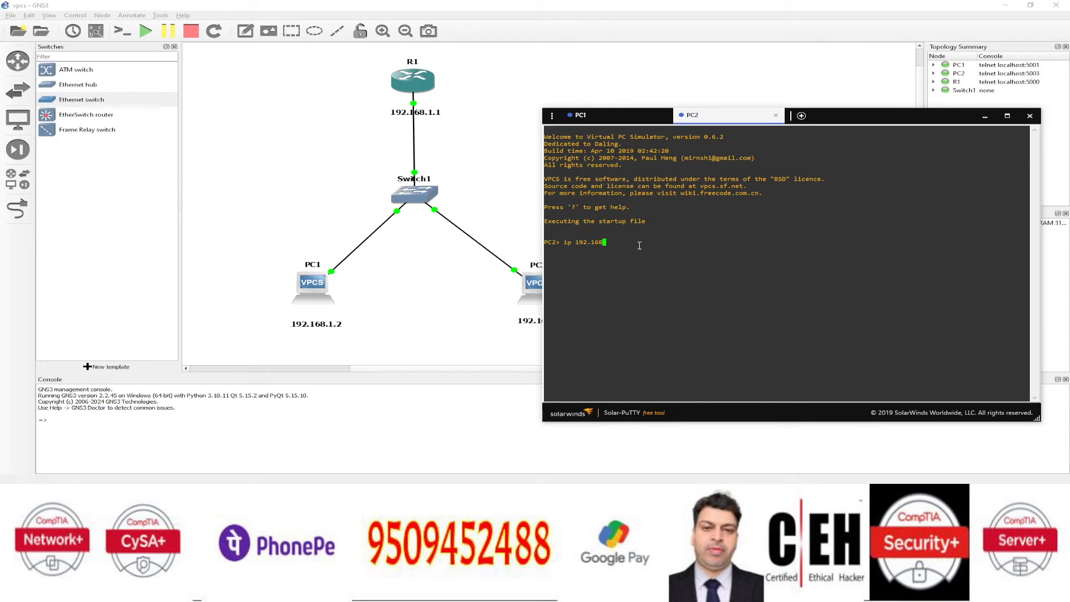
{"action": "type", "text": ".1.3"}
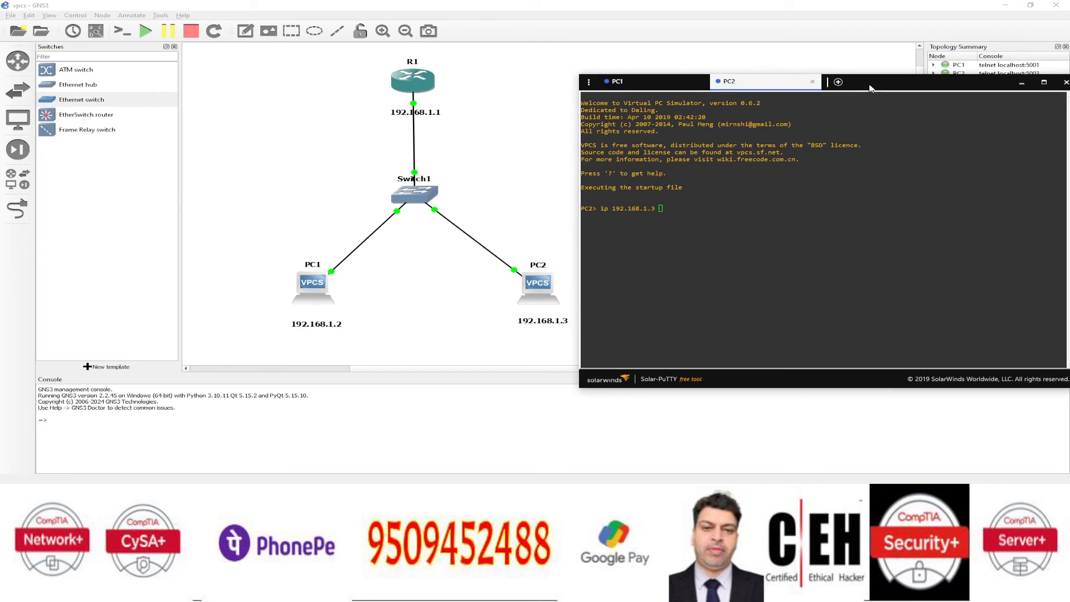
{"action": "type", "text": "2"}
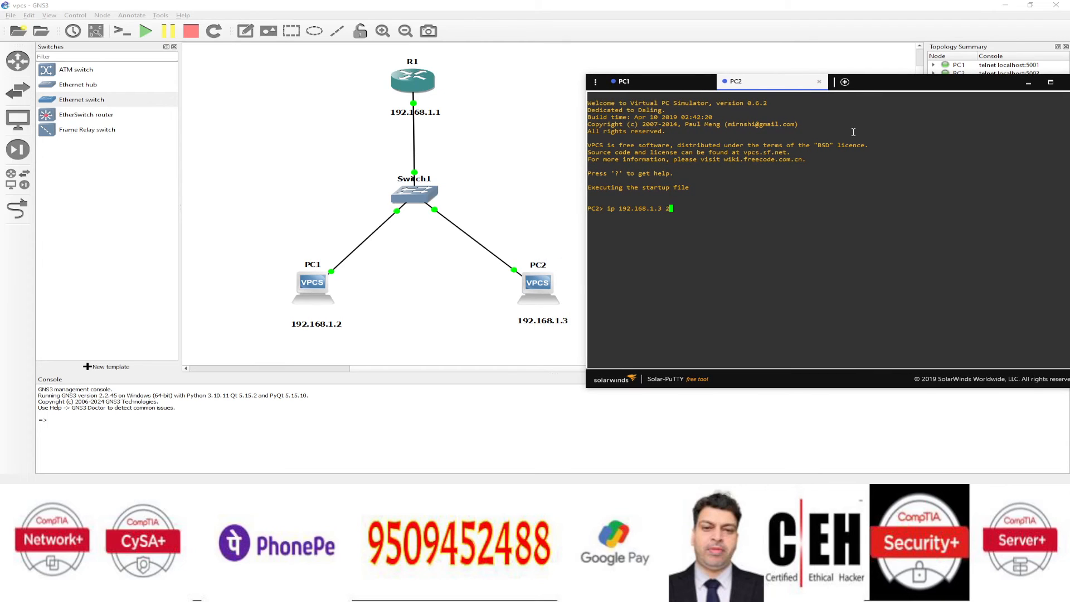
{"action": "type", "text": "55.255.255.0"}
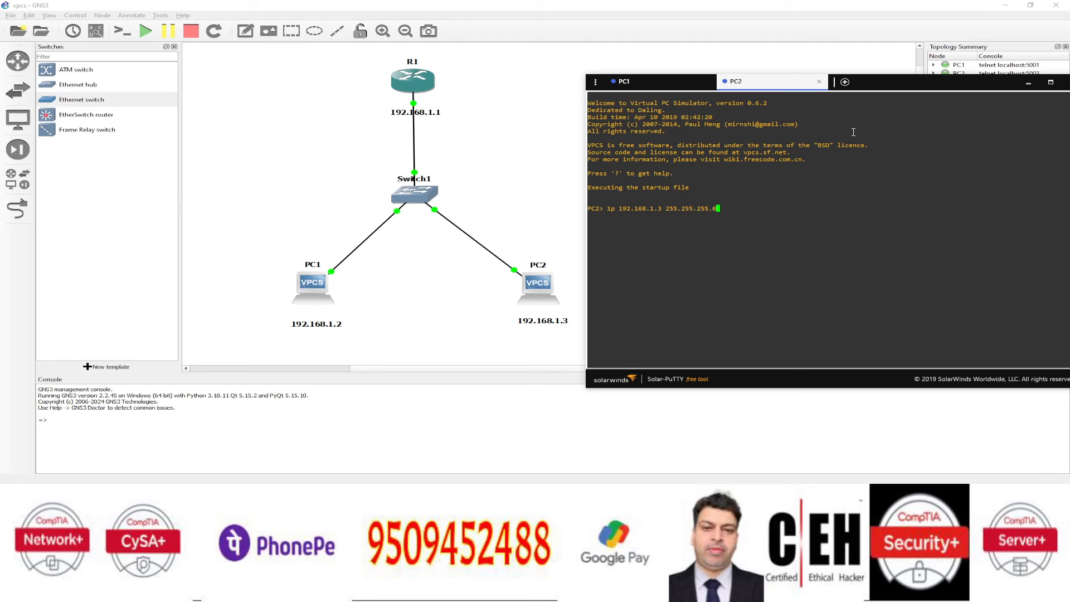
{"action": "type", "text": "192.168.1.1"}
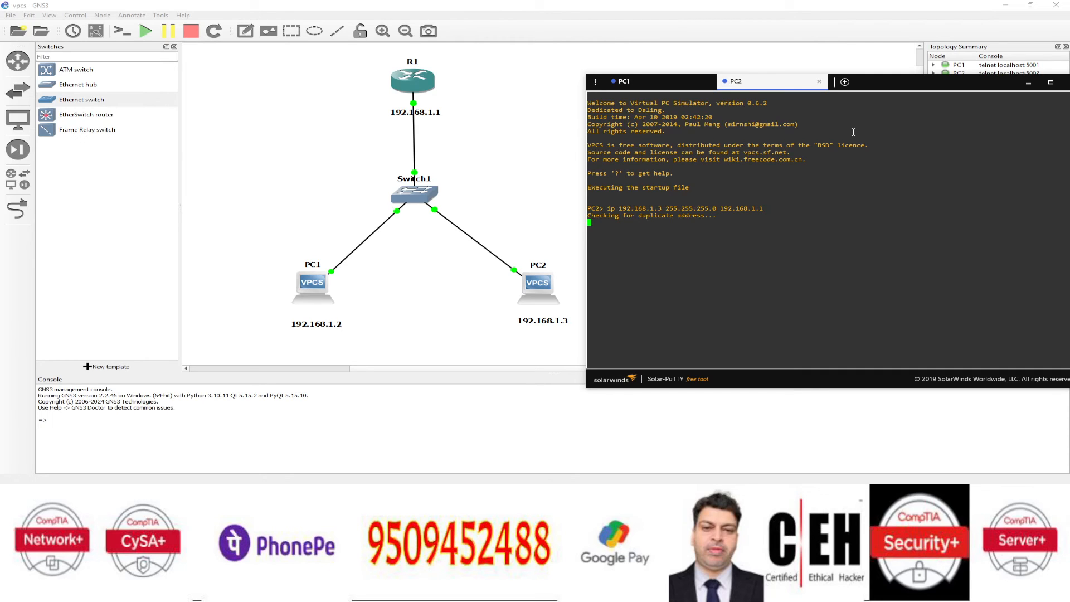
Run 'show ip' in PC2's console.
{"action": "type", "text": "show i"}
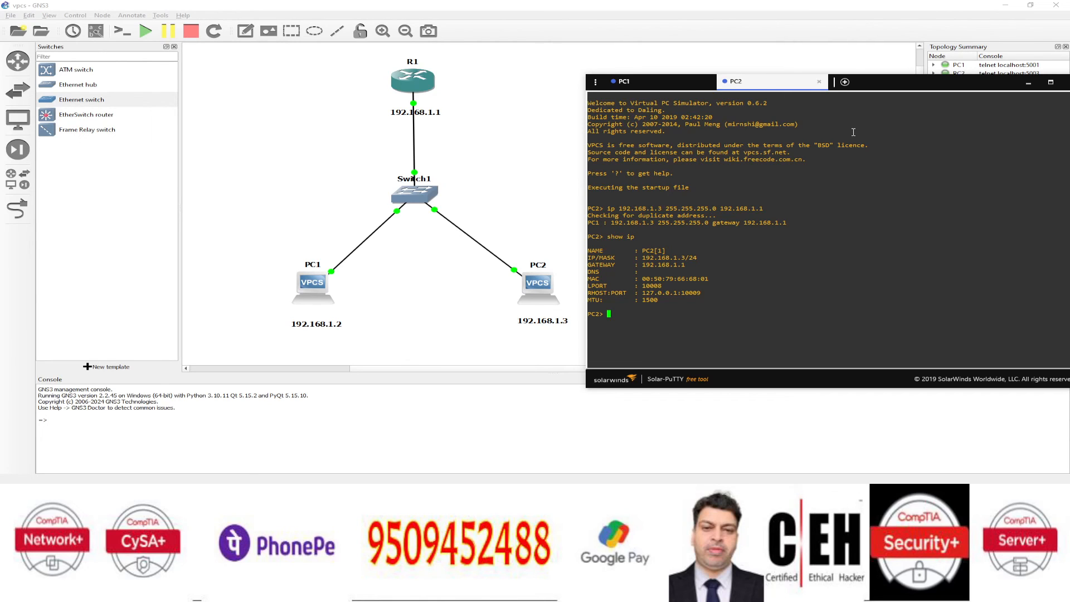
Run 'ping 192.168.1.2' from PC2 and highlight the five successful replies.
{"action": "type", "text": "p"}
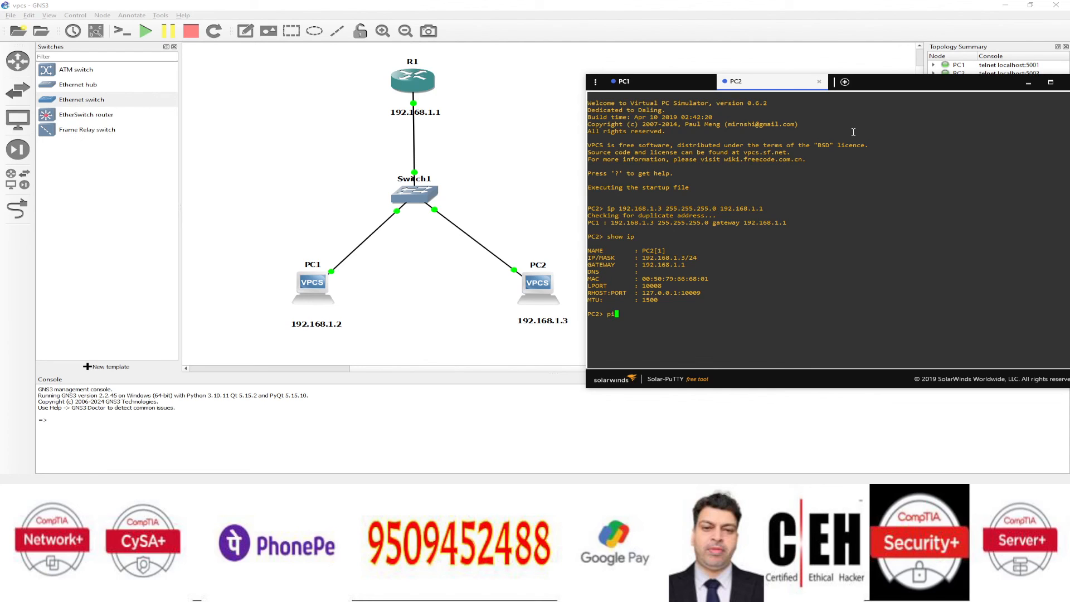
{"action": "type", "text": "ing 192.168.1.2"}
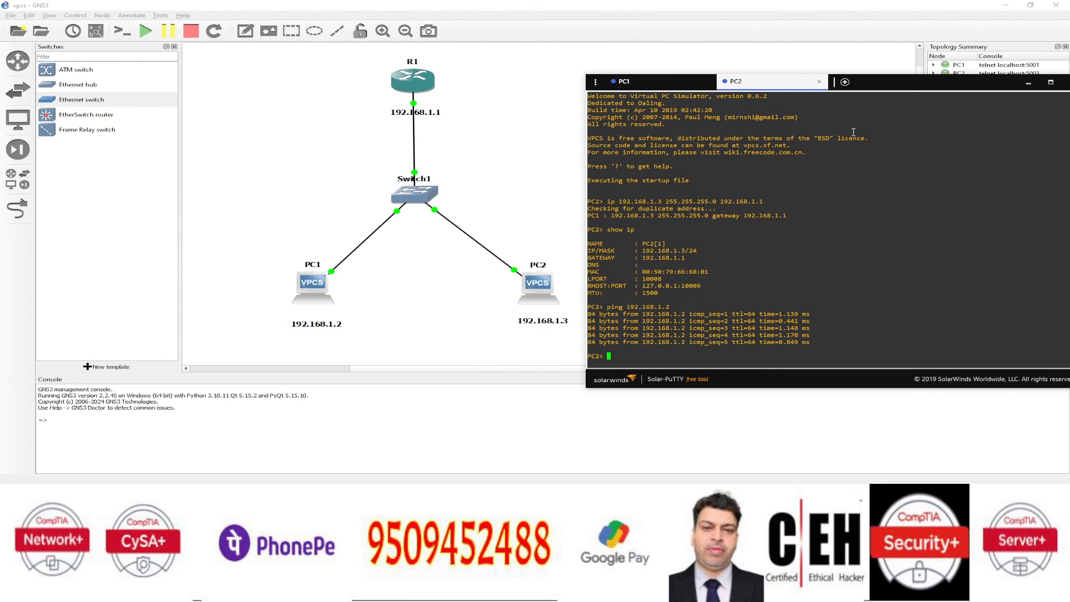
{"action": "mouse_move", "coordinate": [917, 158]}
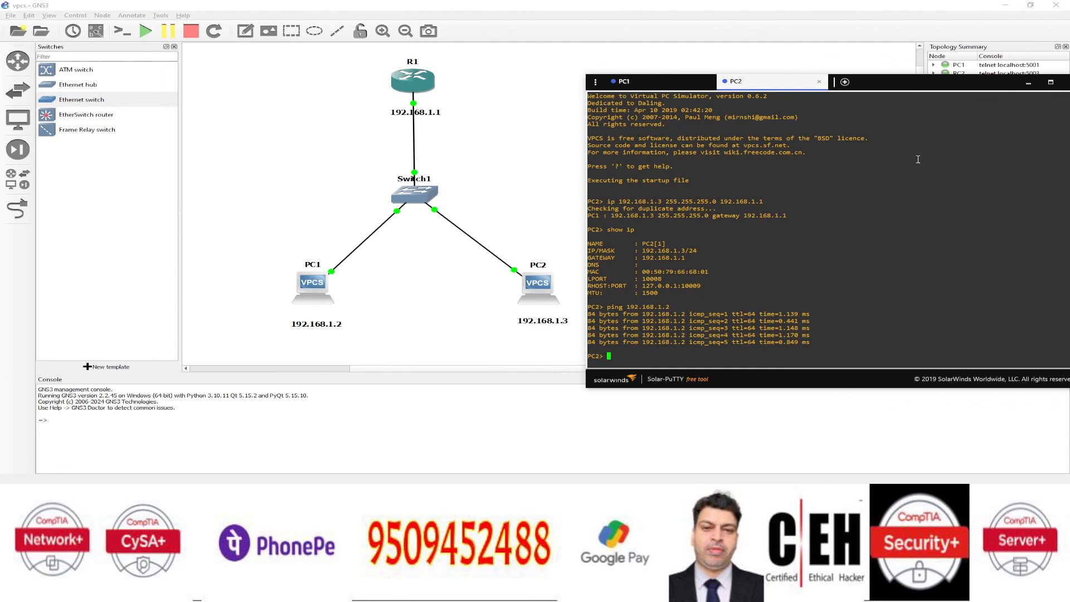
{"action": "left_click_drag", "start_coordinate": [589, 314], "coordinate": [811, 342]}
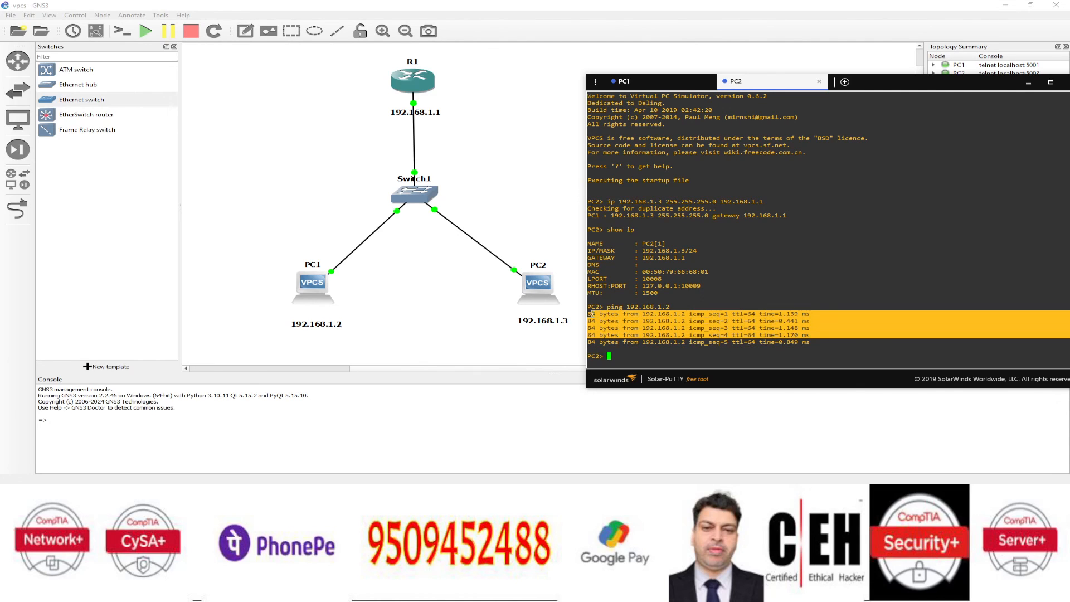